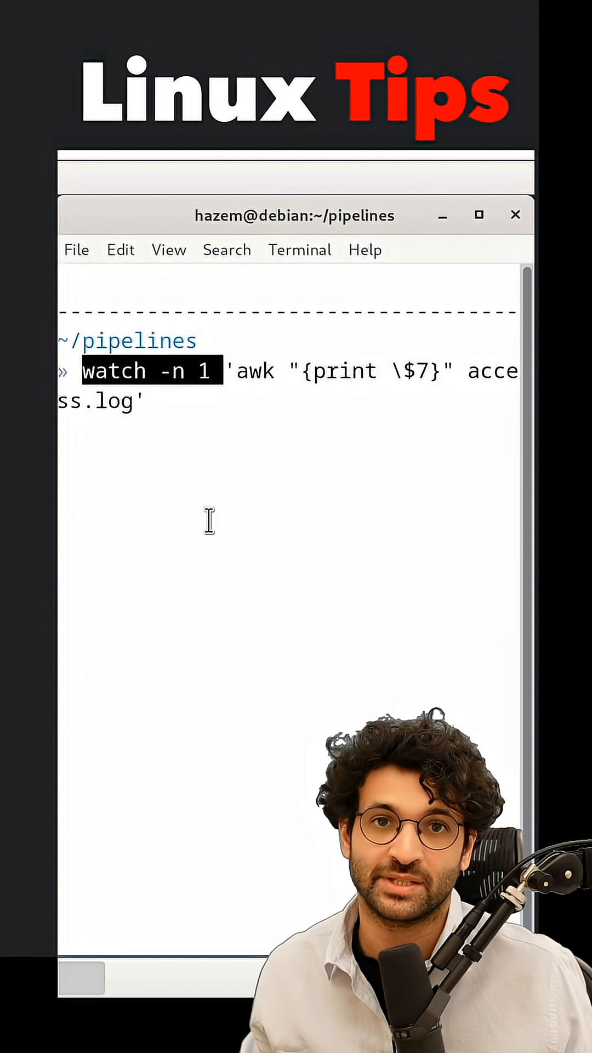
Step: Run watch -n 1 with awk | sort | uniq -c to count hits per access.log endpoint
{"action": "type", "text": " | sort | uniq -c"}
{"action": "key", "text": "Return"}
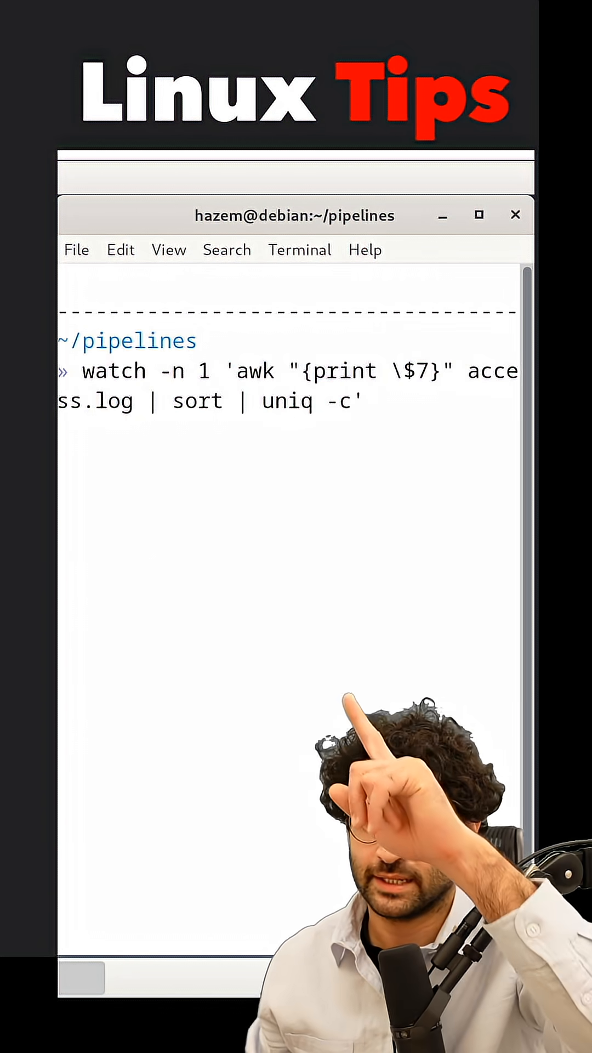
{"action": "key", "text": "Return"}
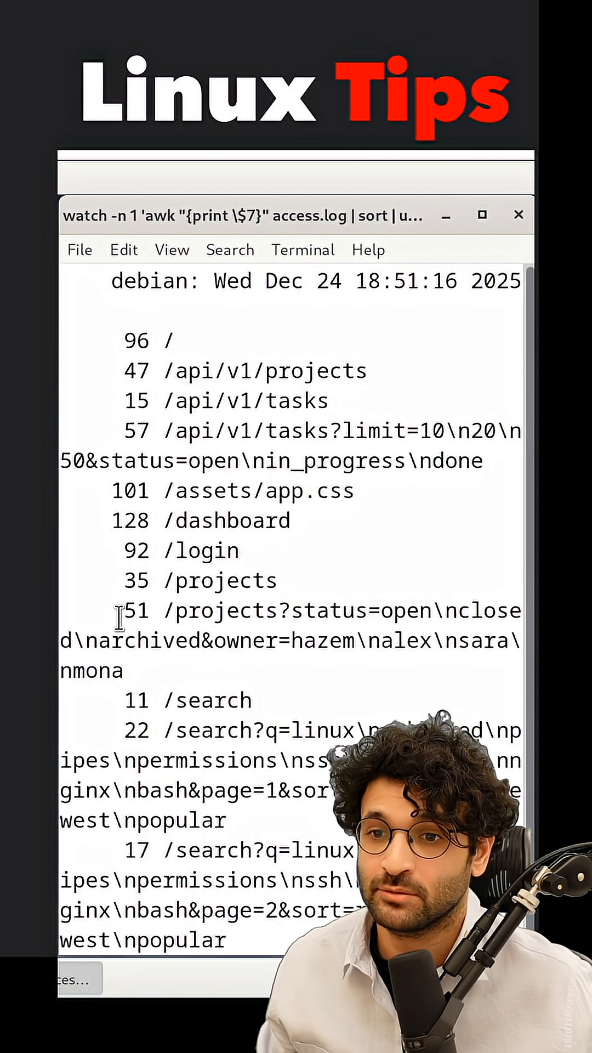
{"action": "double_click", "coordinate": [215, 580]}
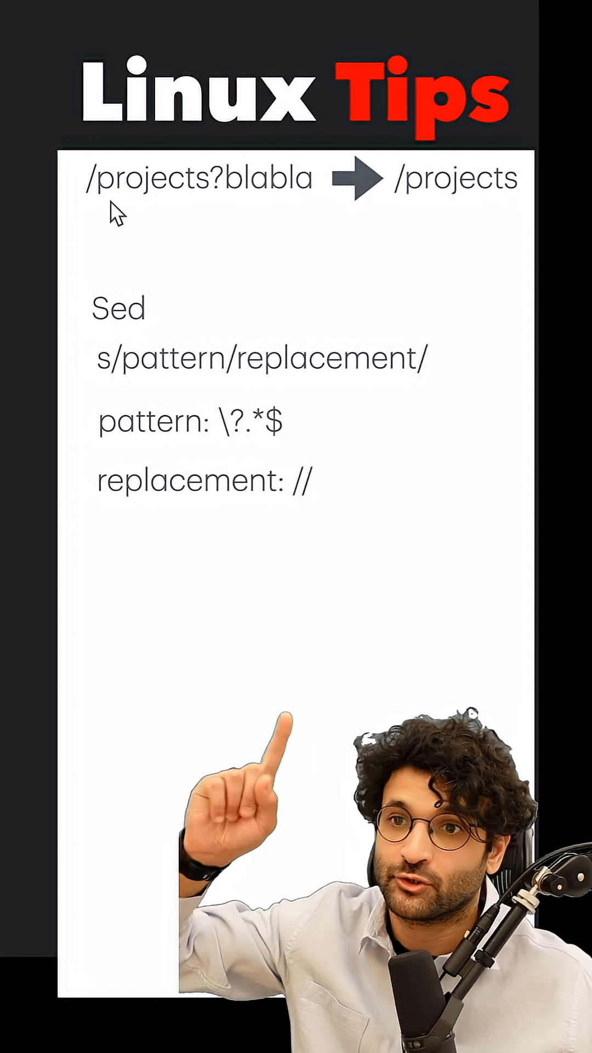
{"action": "mouse_move", "coordinate": [141, 366]}
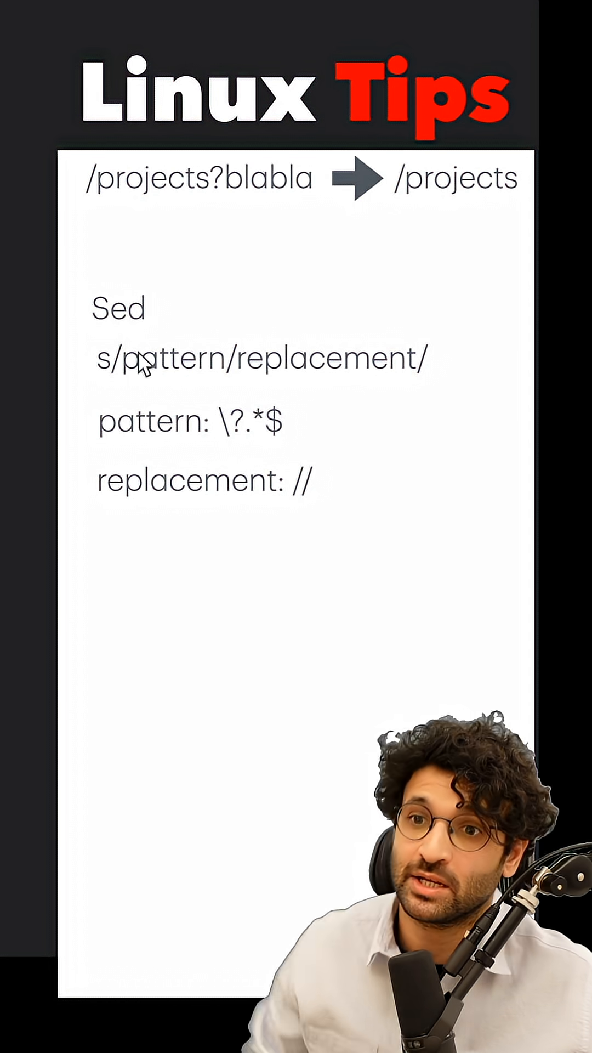
{"action": "mouse_move", "coordinate": [208, 386]}
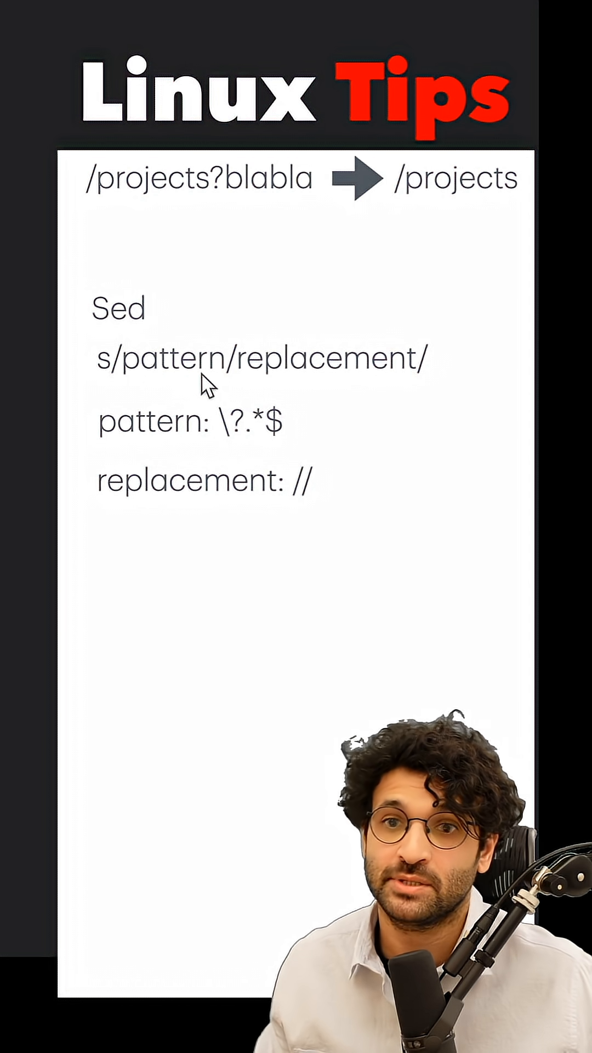
{"action": "mouse_move", "coordinate": [232, 436]}
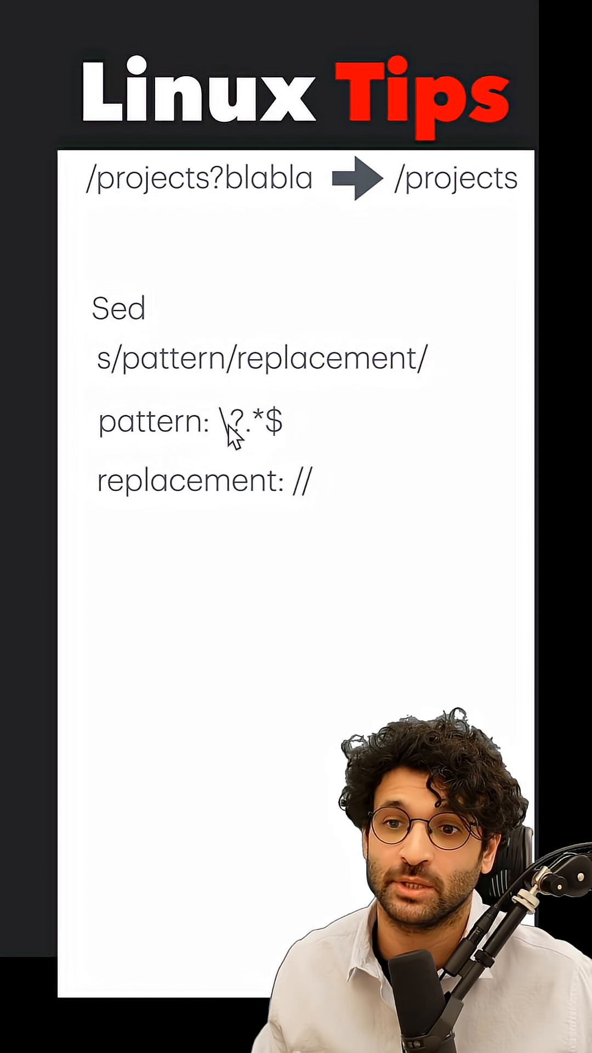
{"action": "mouse_move", "coordinate": [263, 429]}
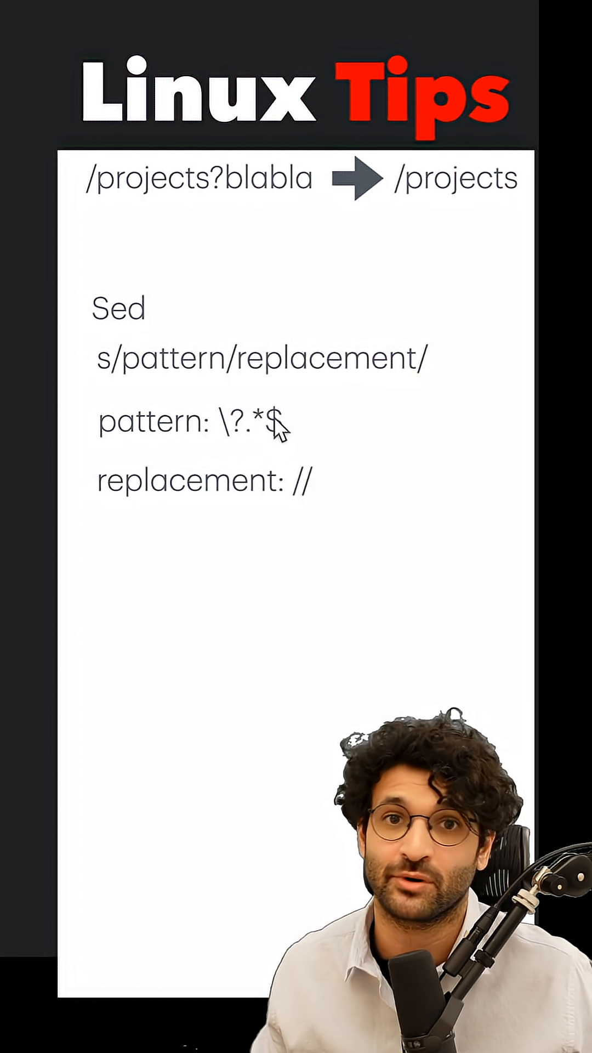
{"action": "mouse_move", "coordinate": [307, 516]}
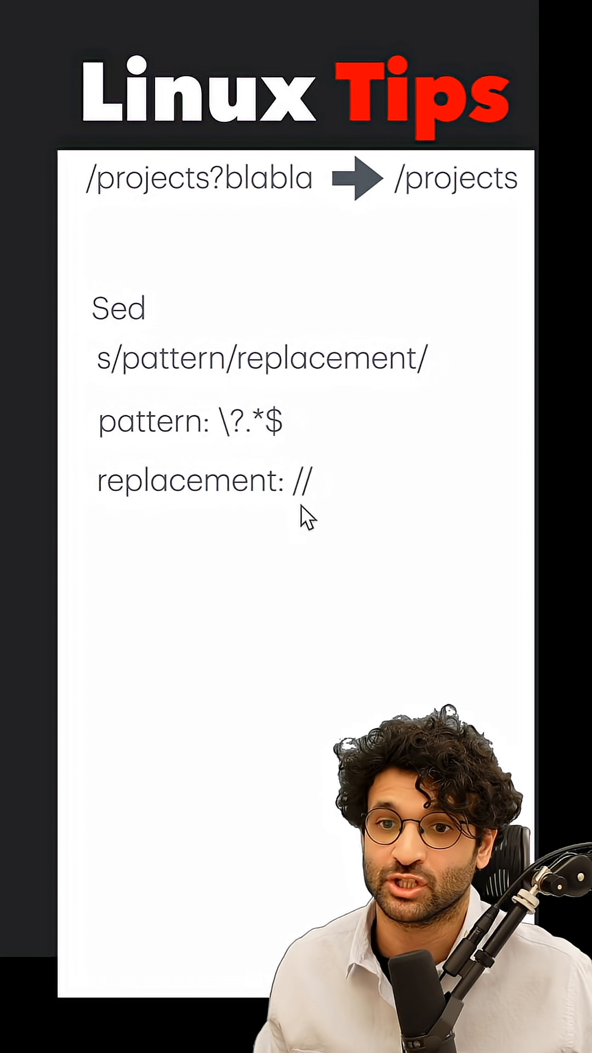
{"action": "mouse_move", "coordinate": [420, 417]}
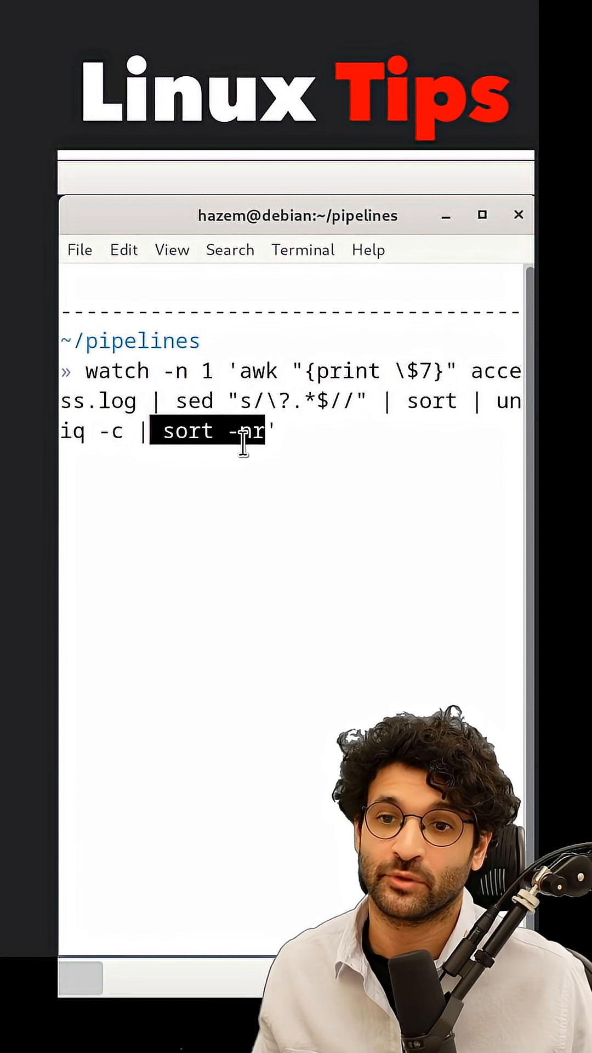
Step: Run the watch with sed "s/\?.*$//" stripping query strings and sort -nr, /dashboard leading at 373
{"action": "key", "text": "Return"}
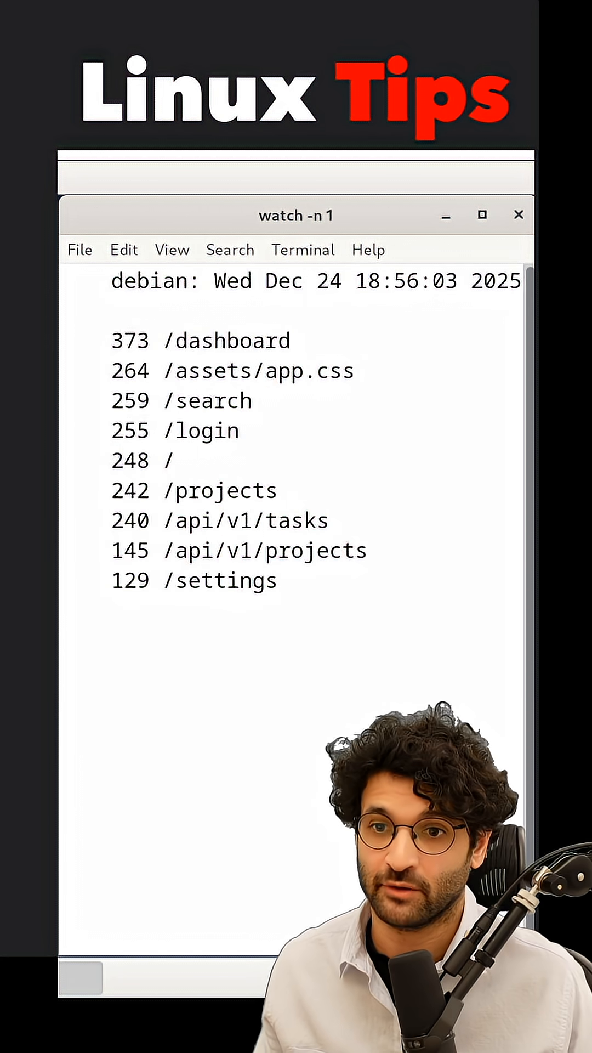